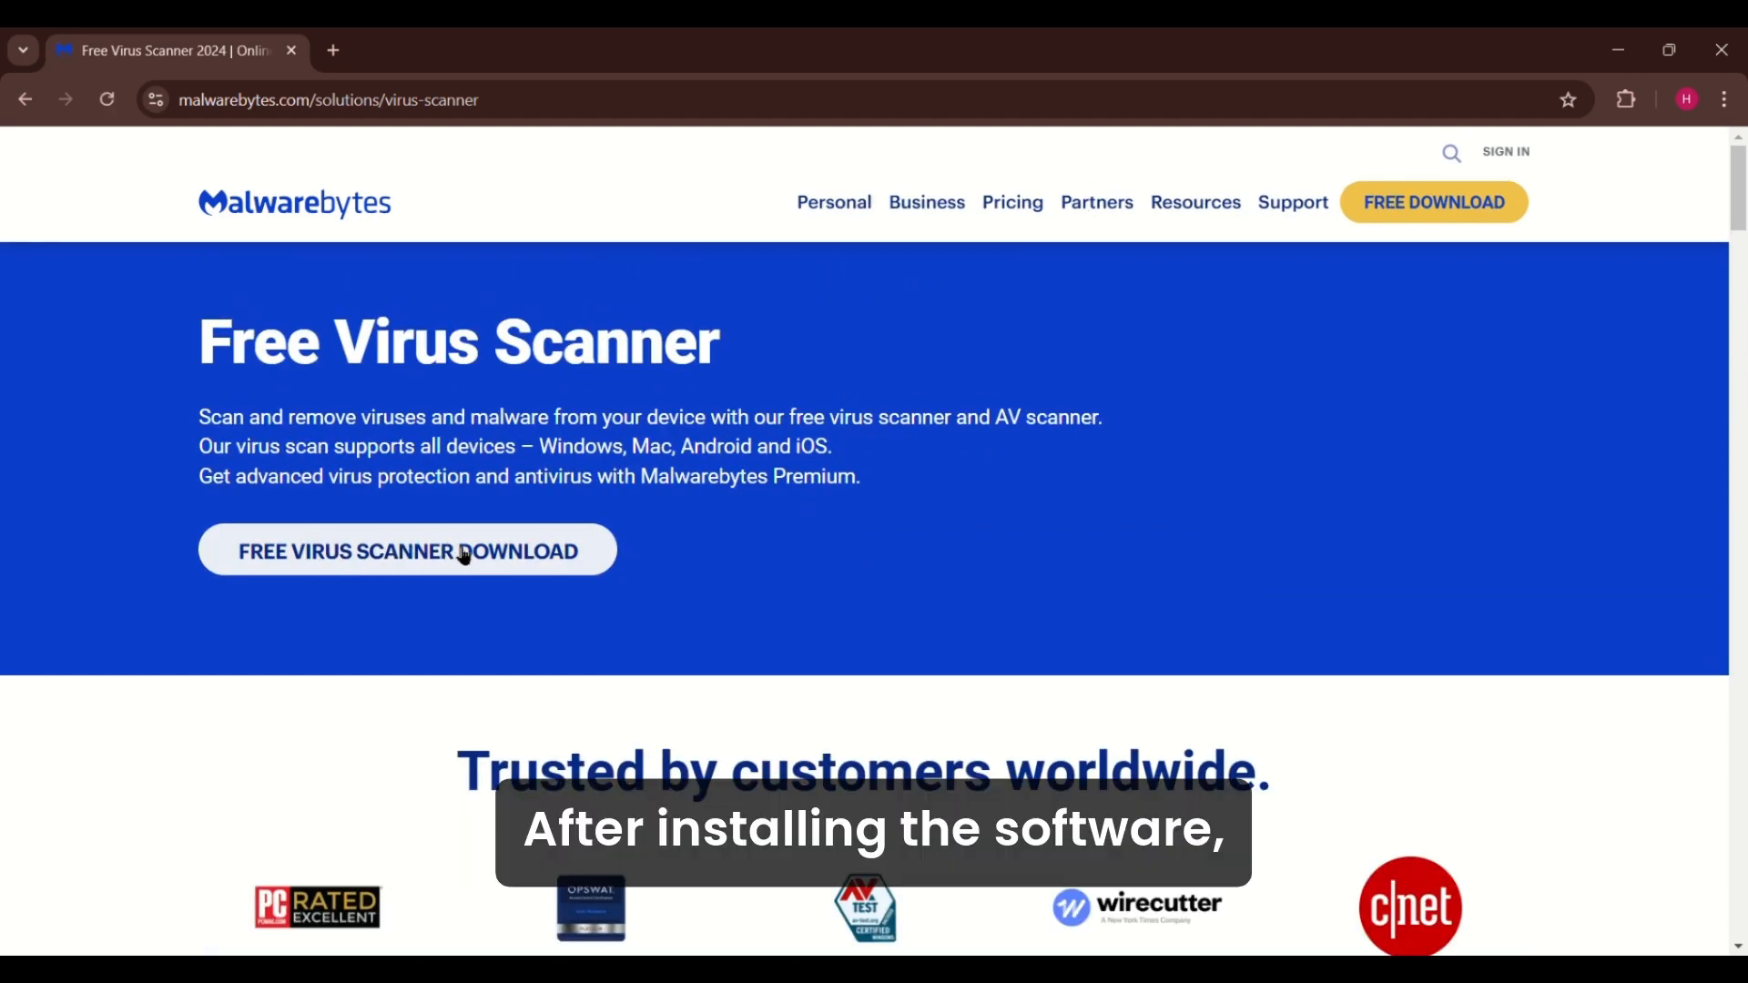
Step: Go to Programs and Features, select Malwarebytes, and choose Uninstall/Change
scroll("down", 3)
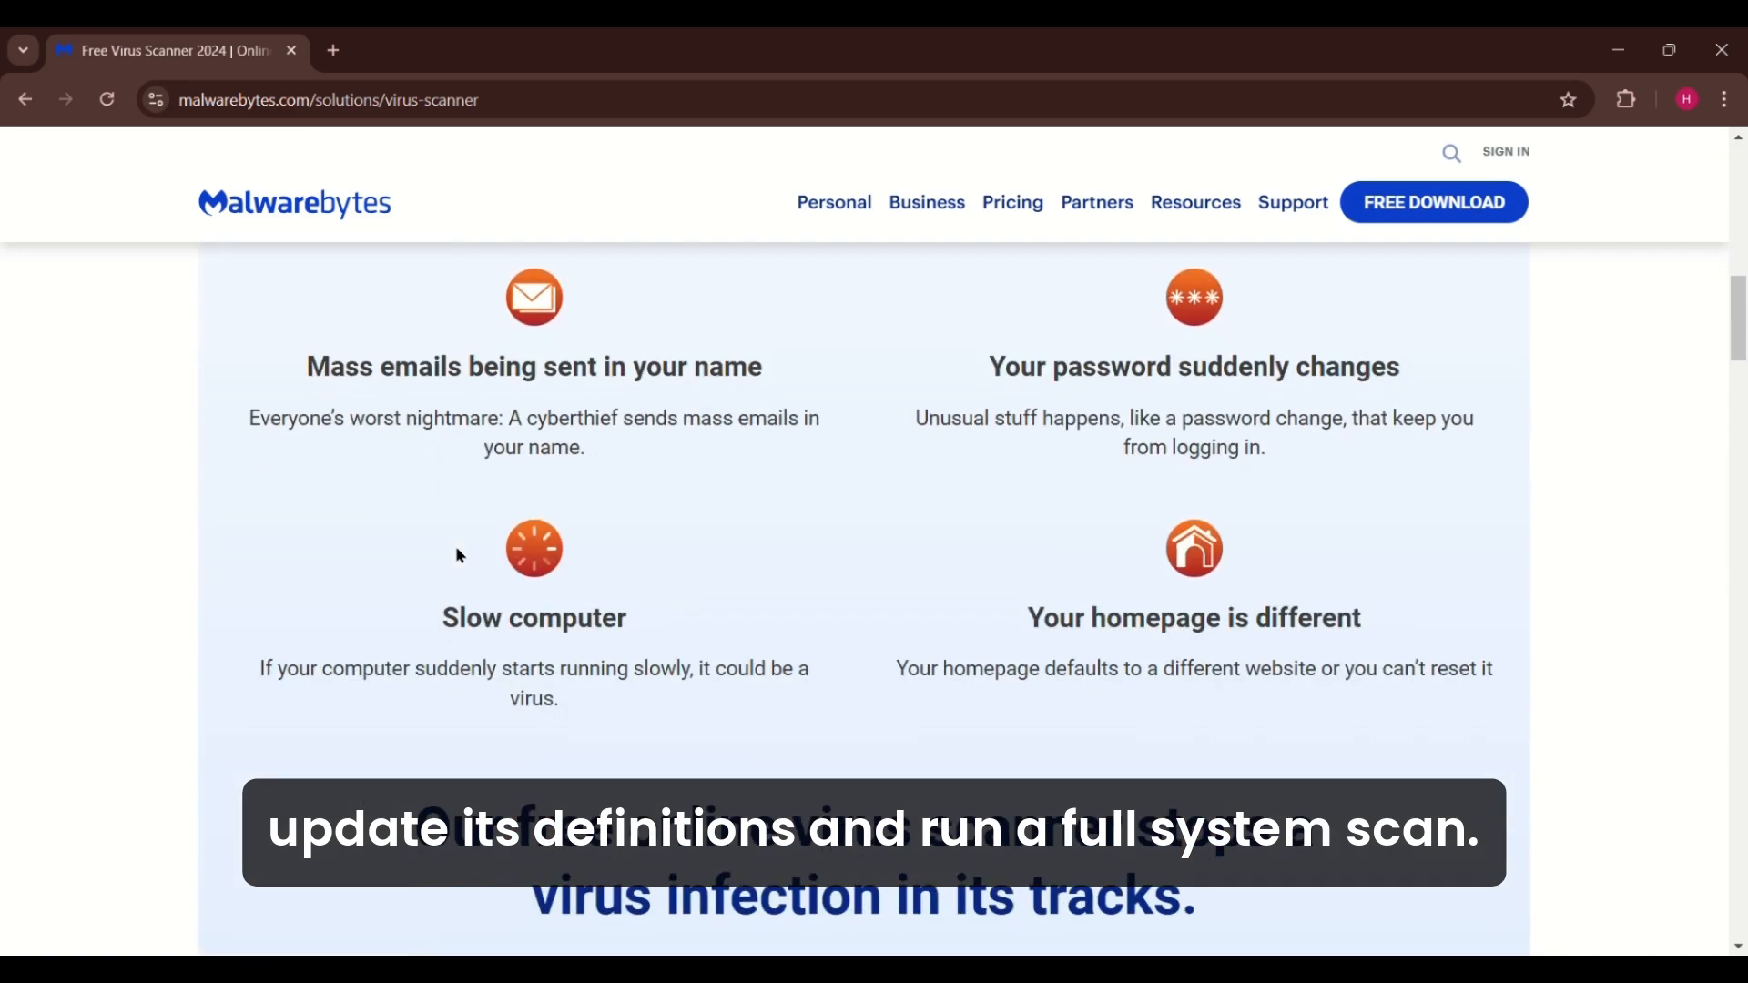
scroll("down", 3)
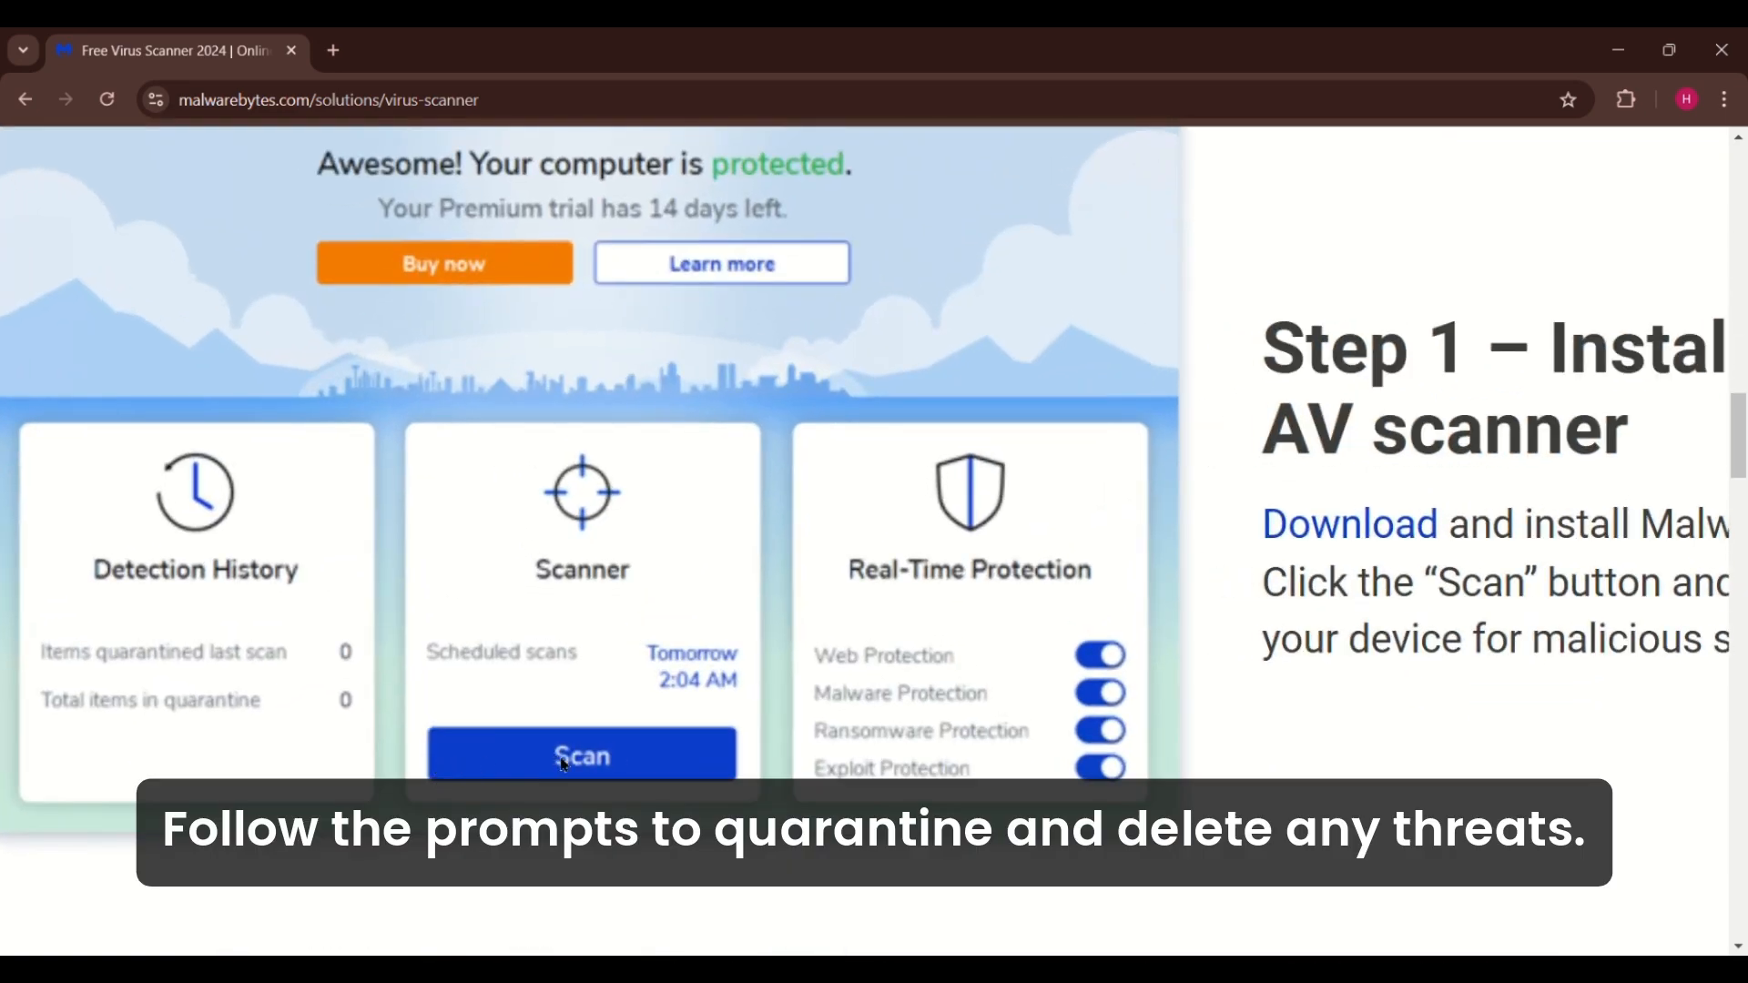
scroll("down", 3)
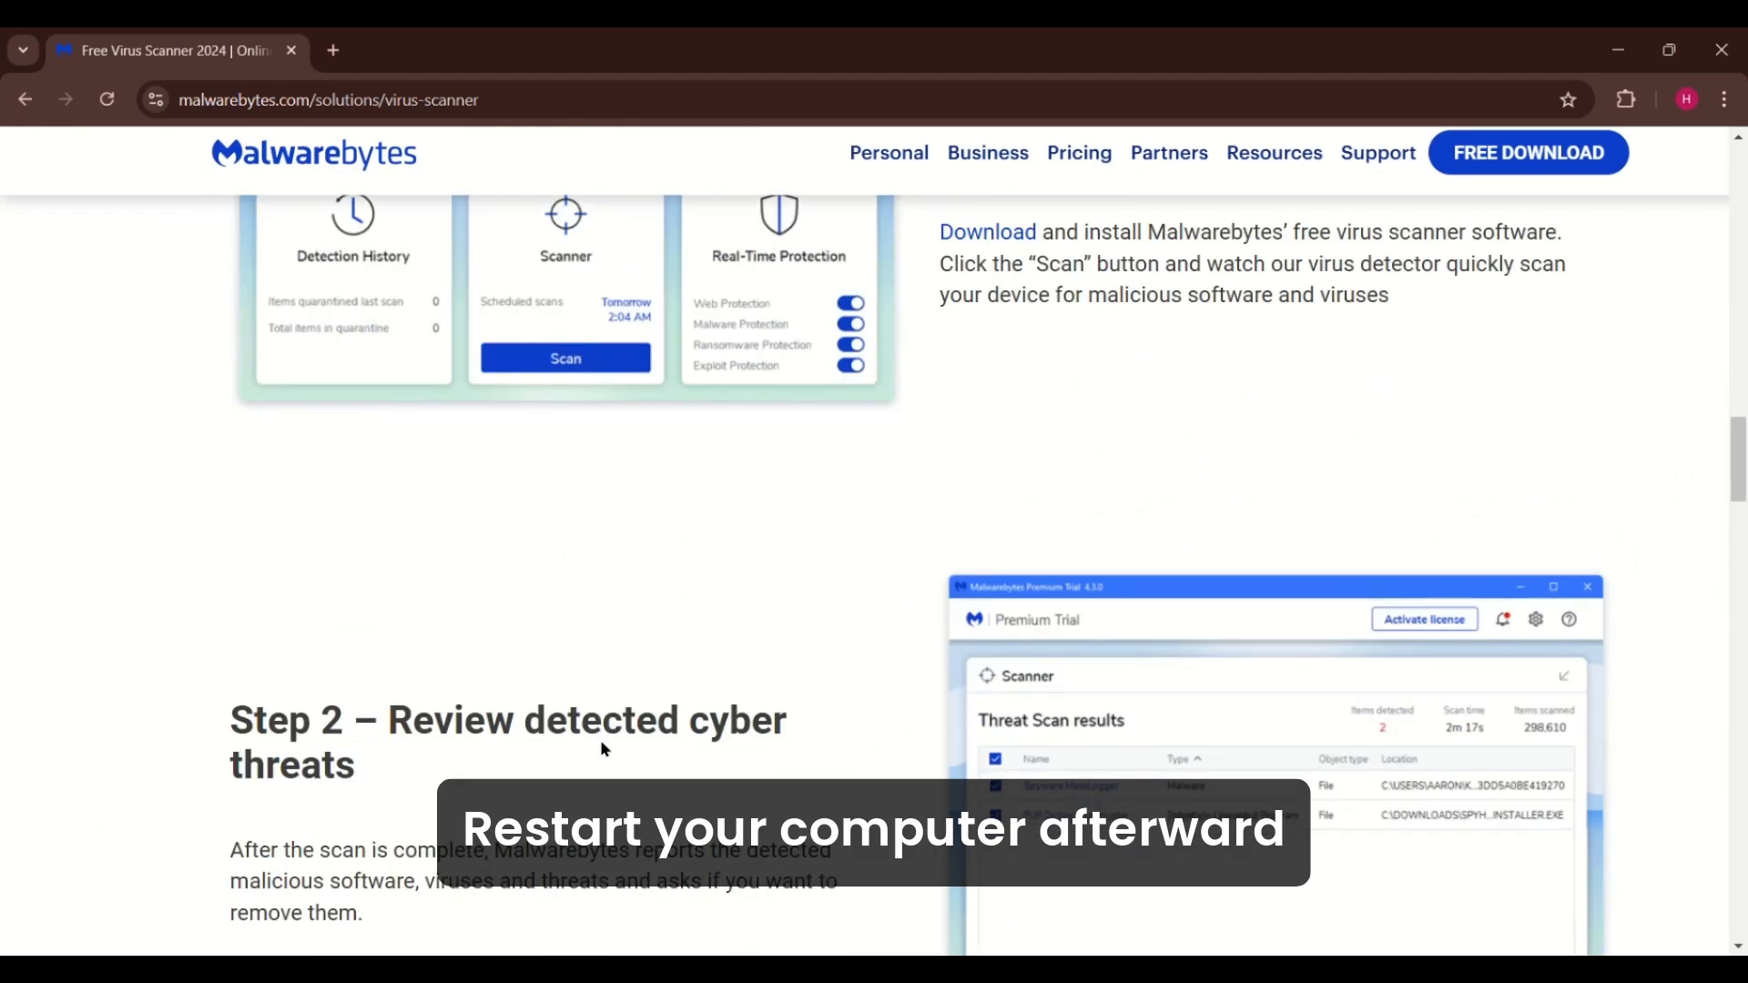
scroll("down", 3)
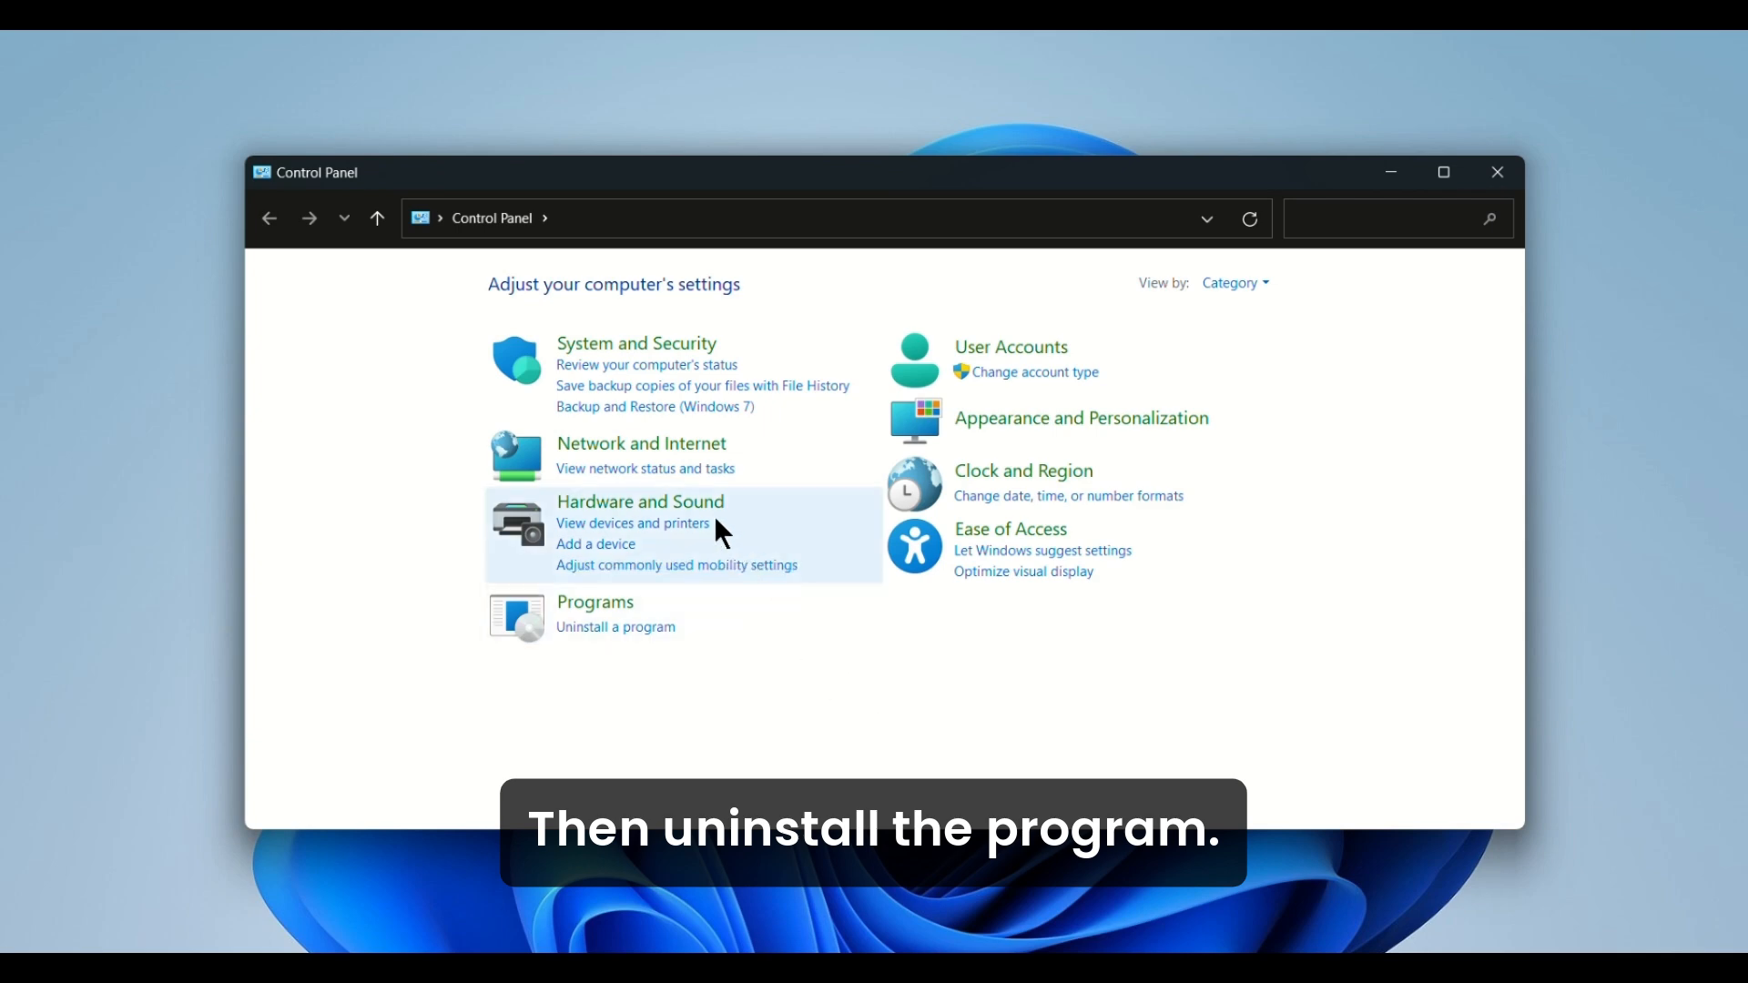
left_click(595, 602)
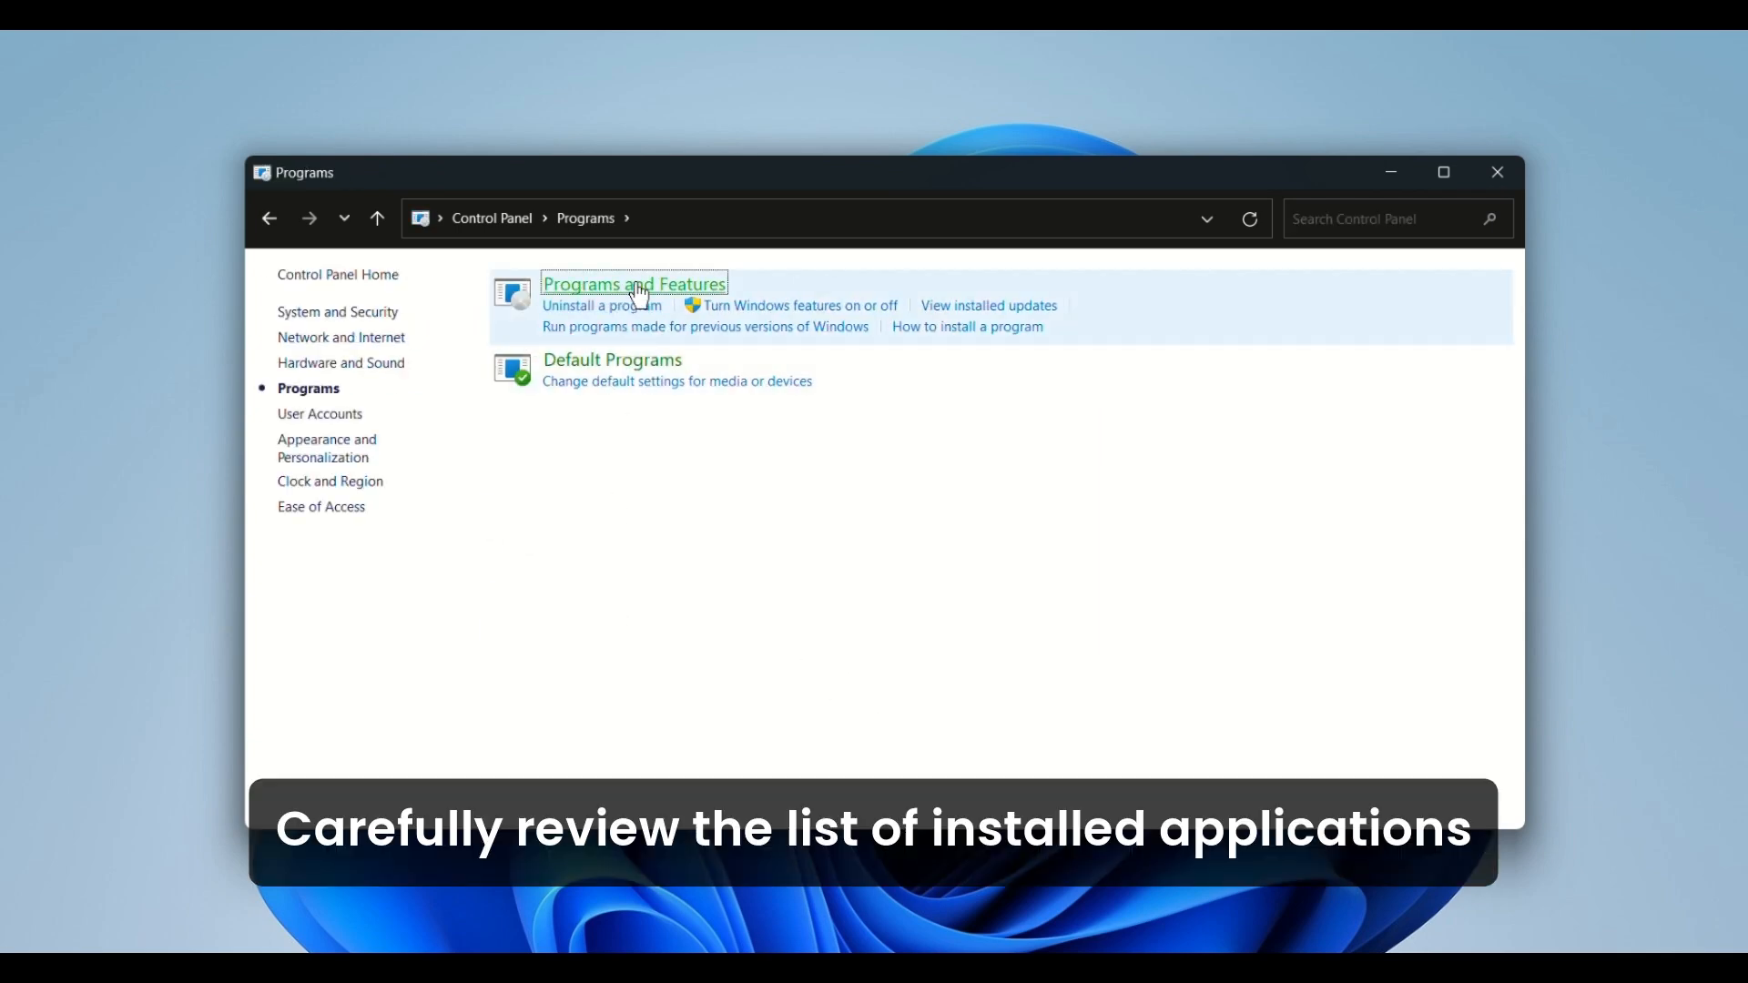
left_click(633, 284)
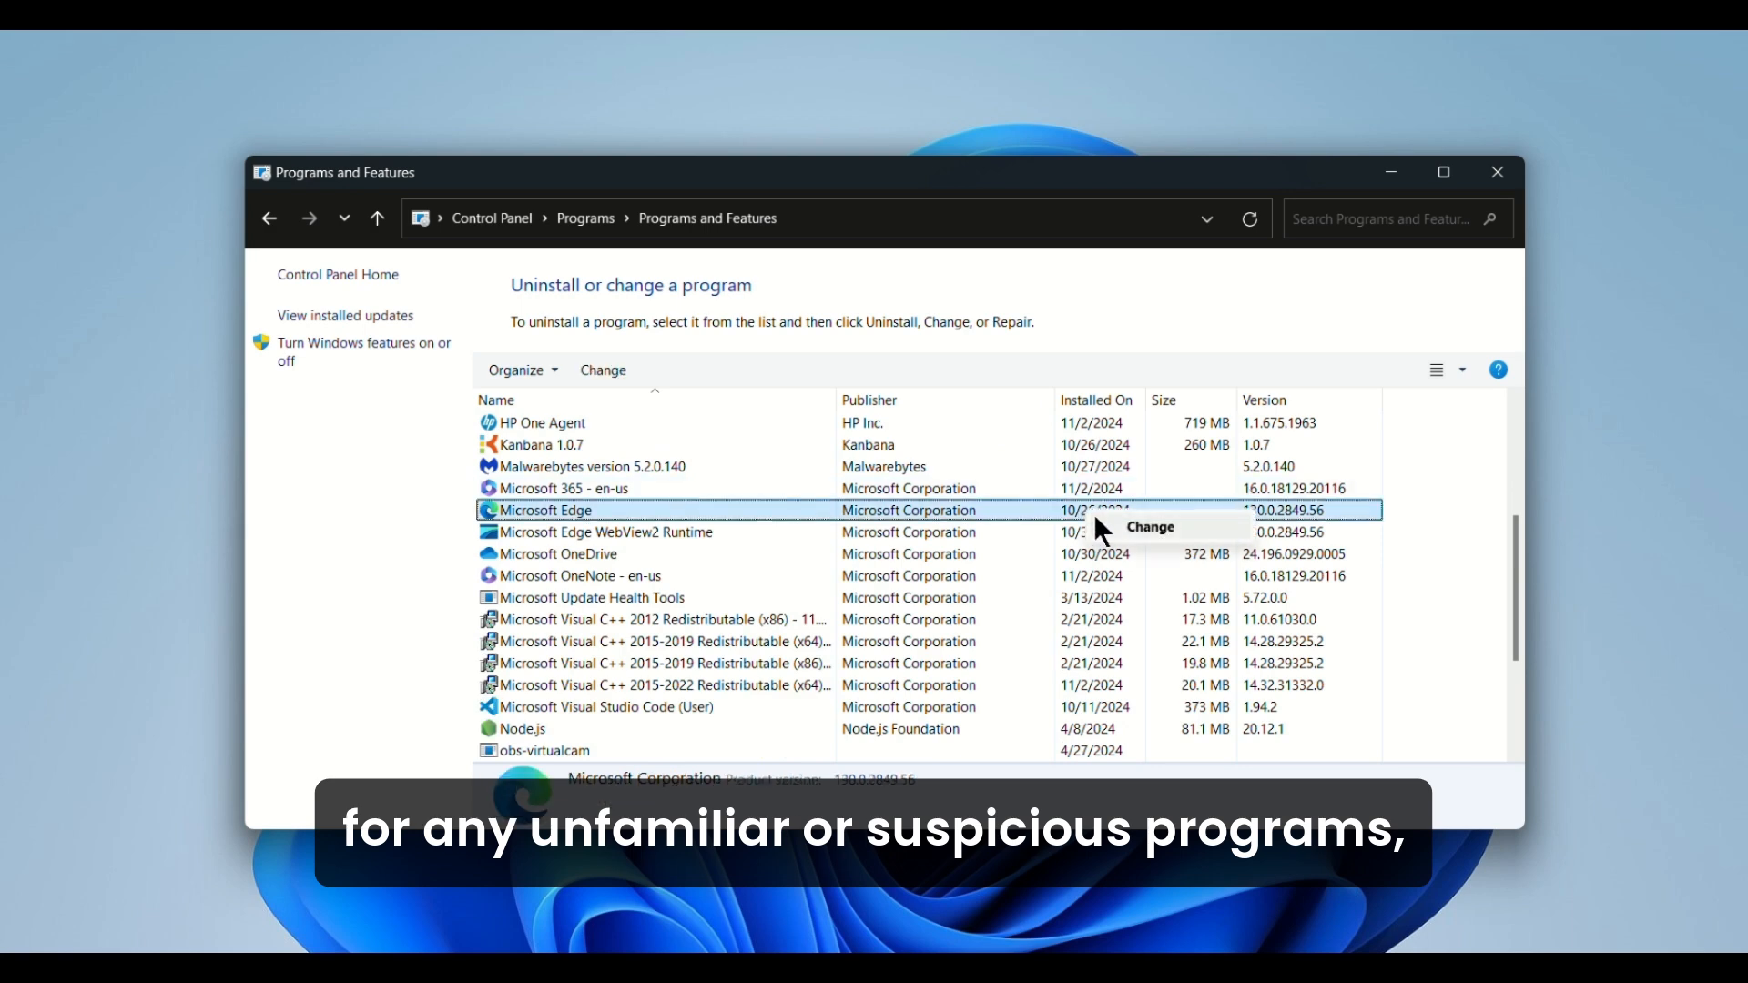
left_click(591, 466)
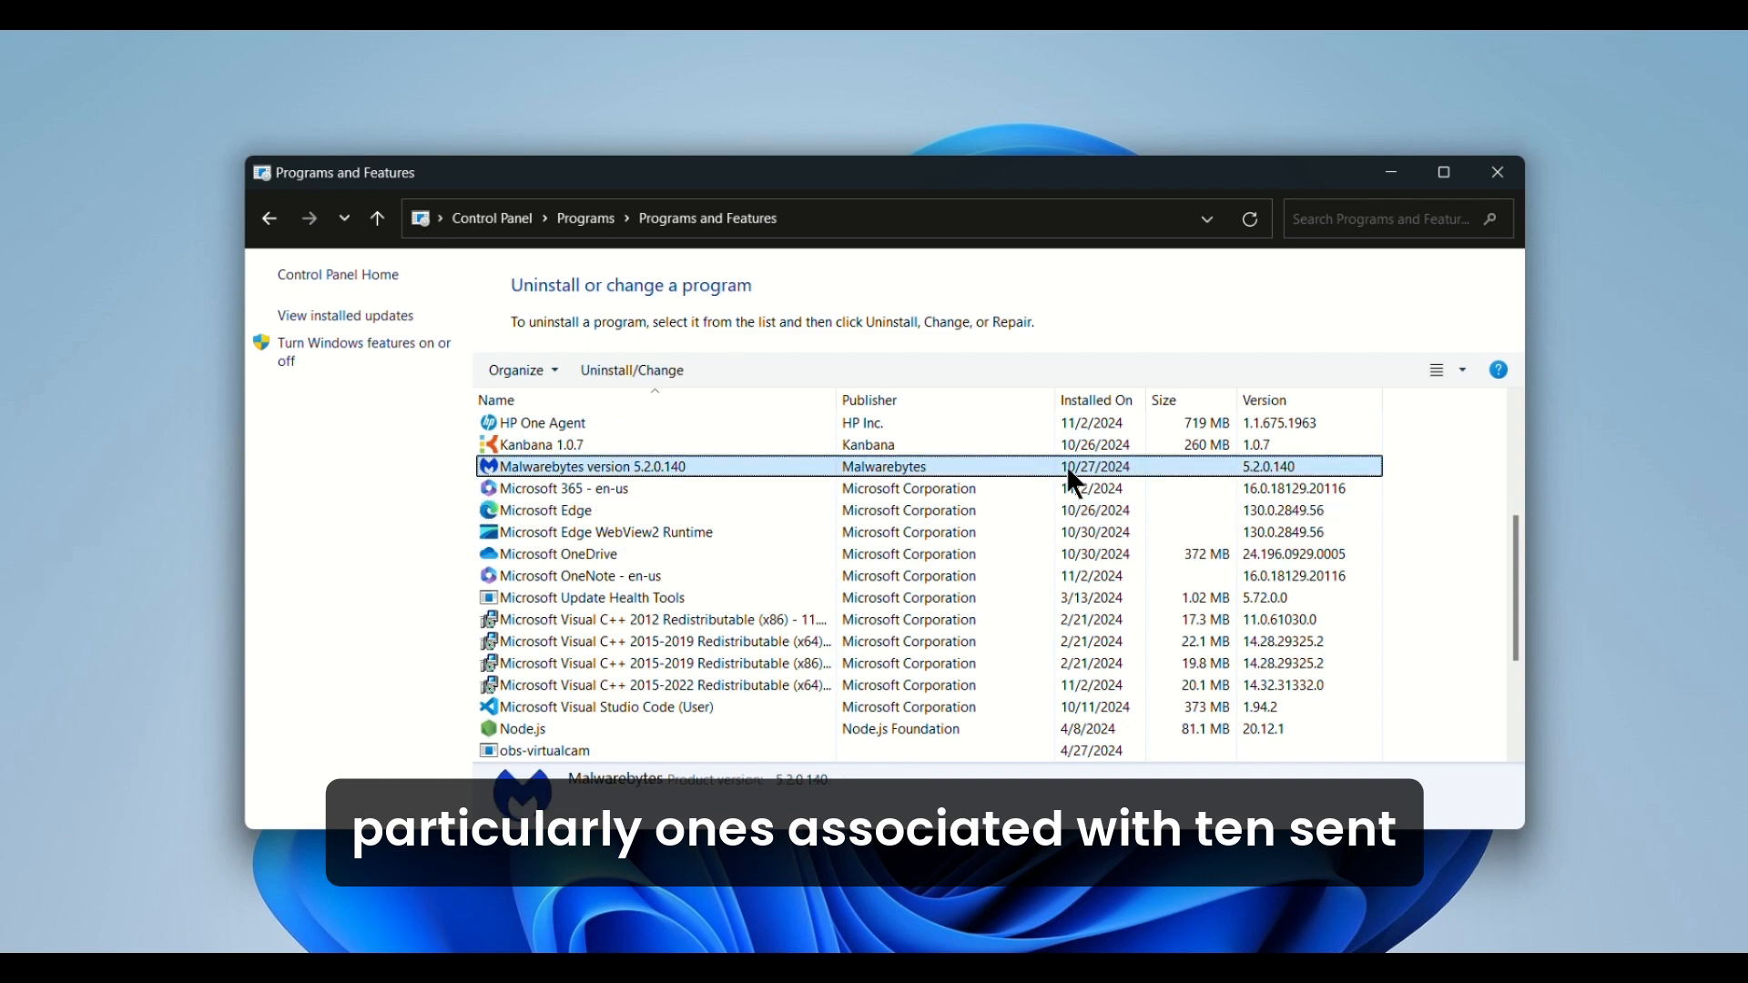
mouse_move(1096, 482)
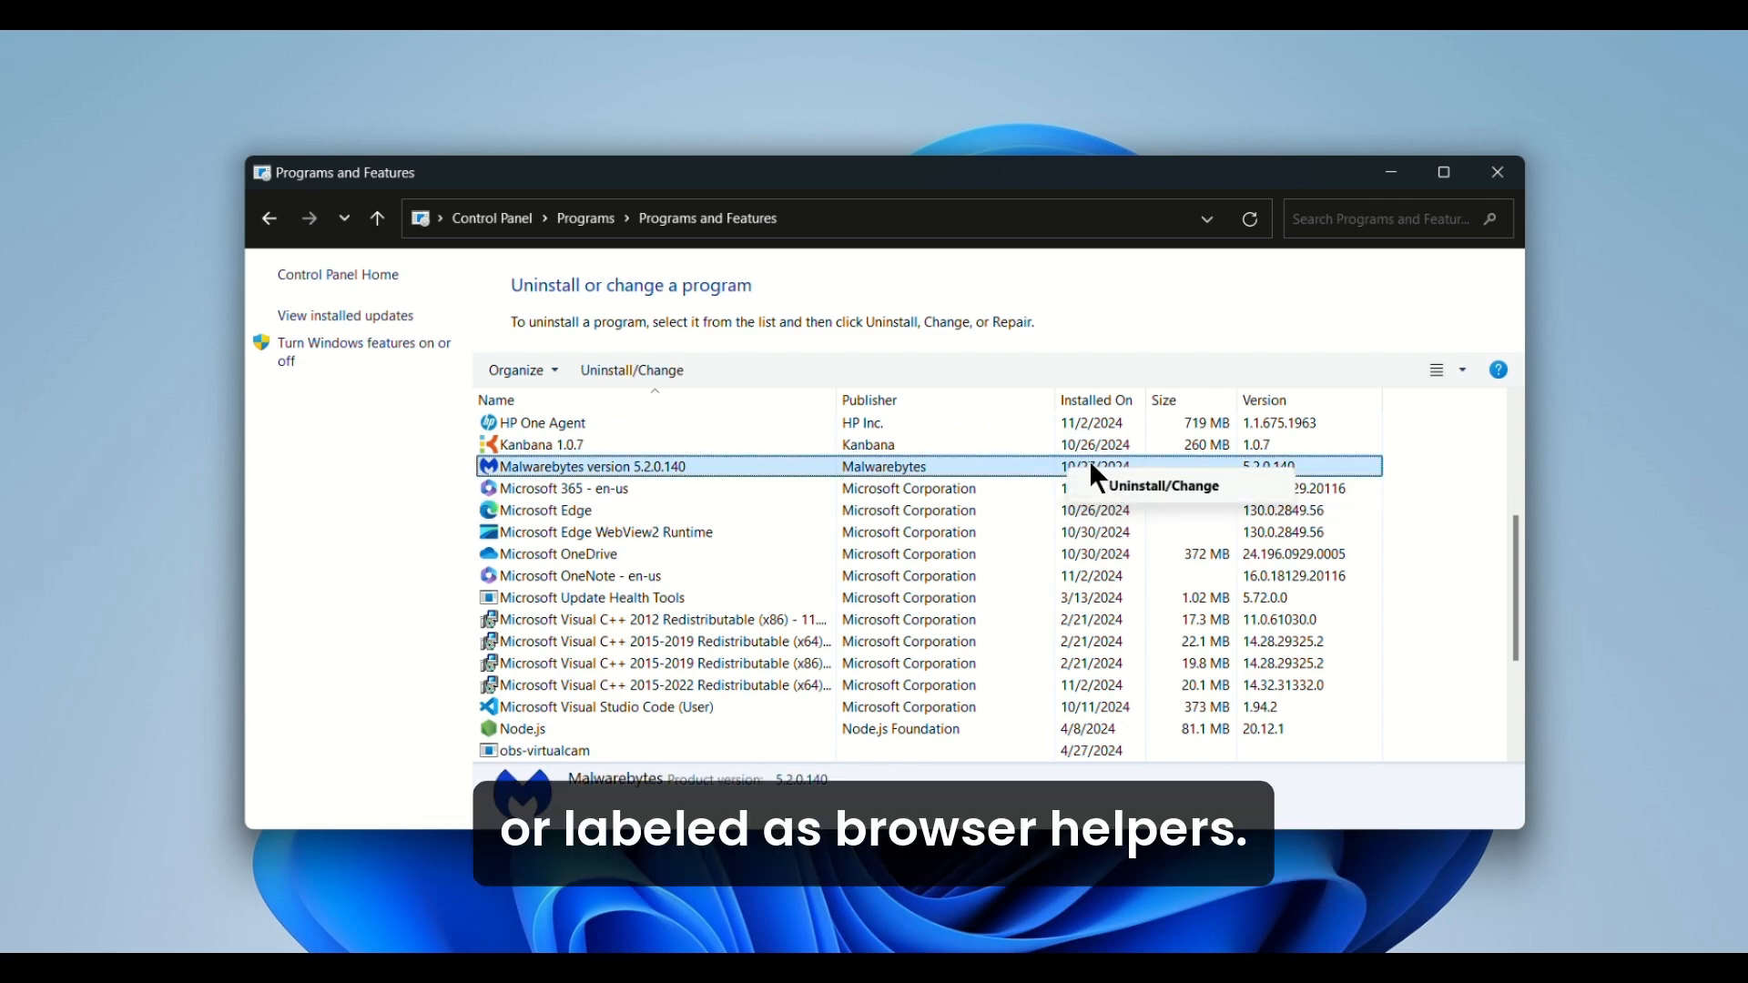
left_click(549, 444)
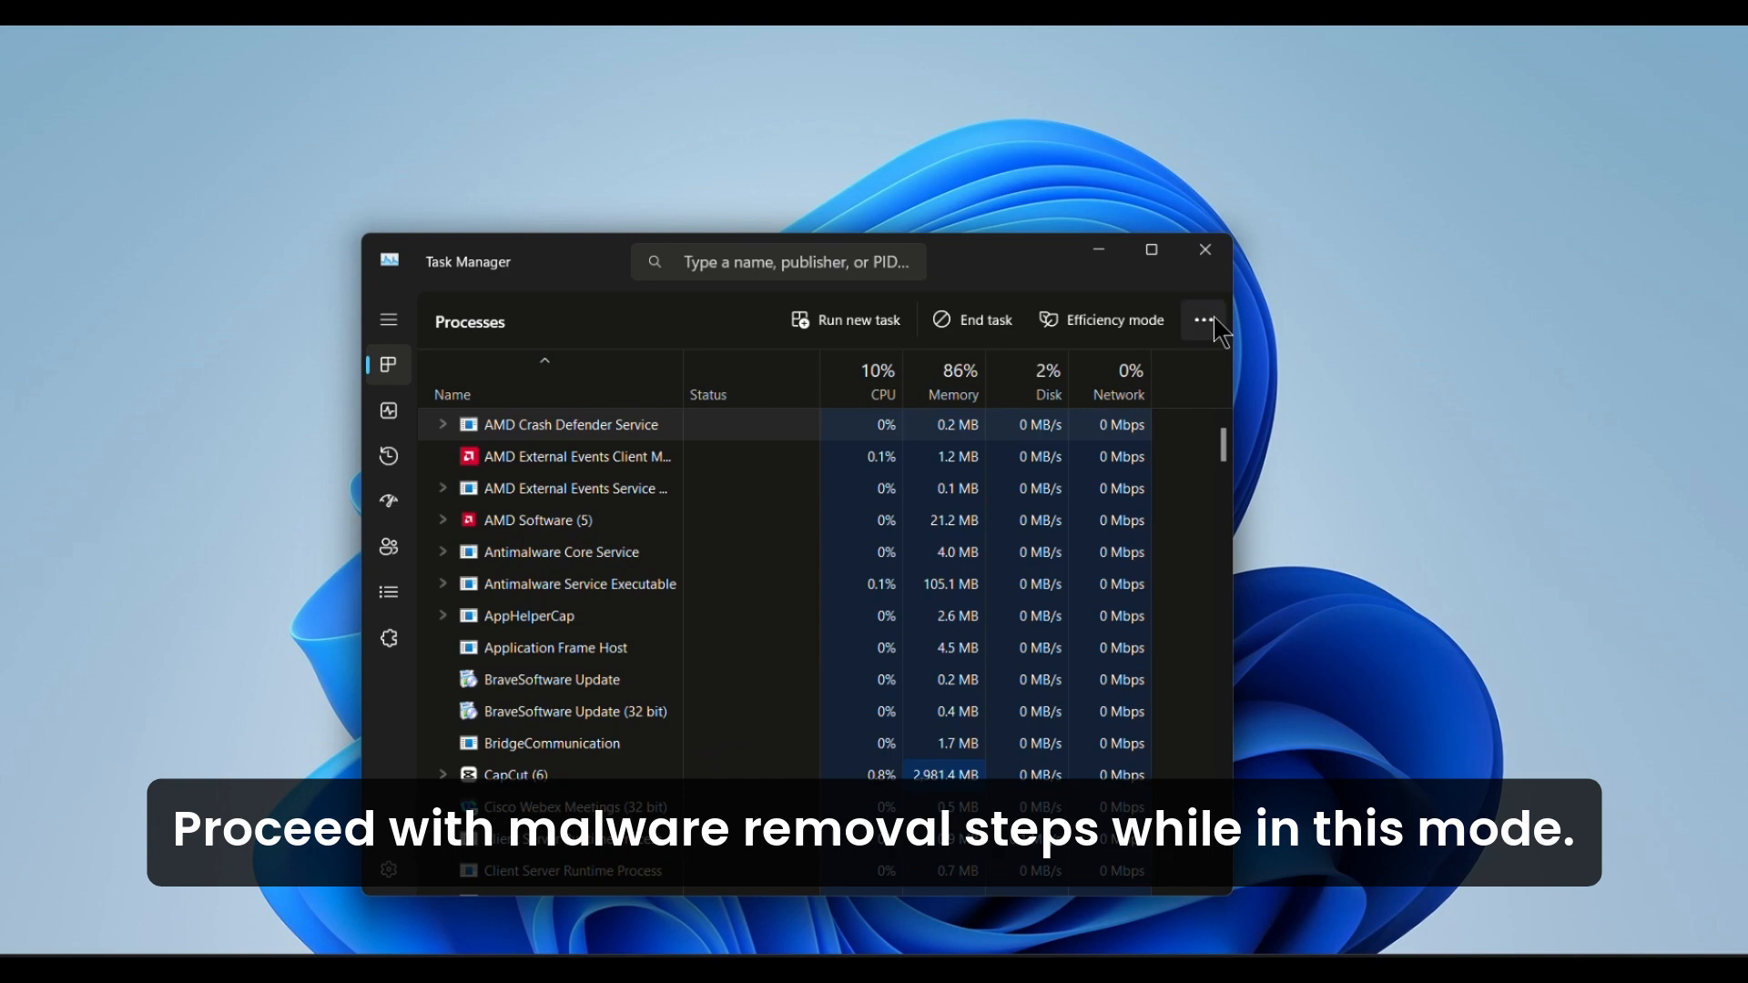
Step: Show the '...' more options for Task Manager's Processes list
left_click(1204, 320)
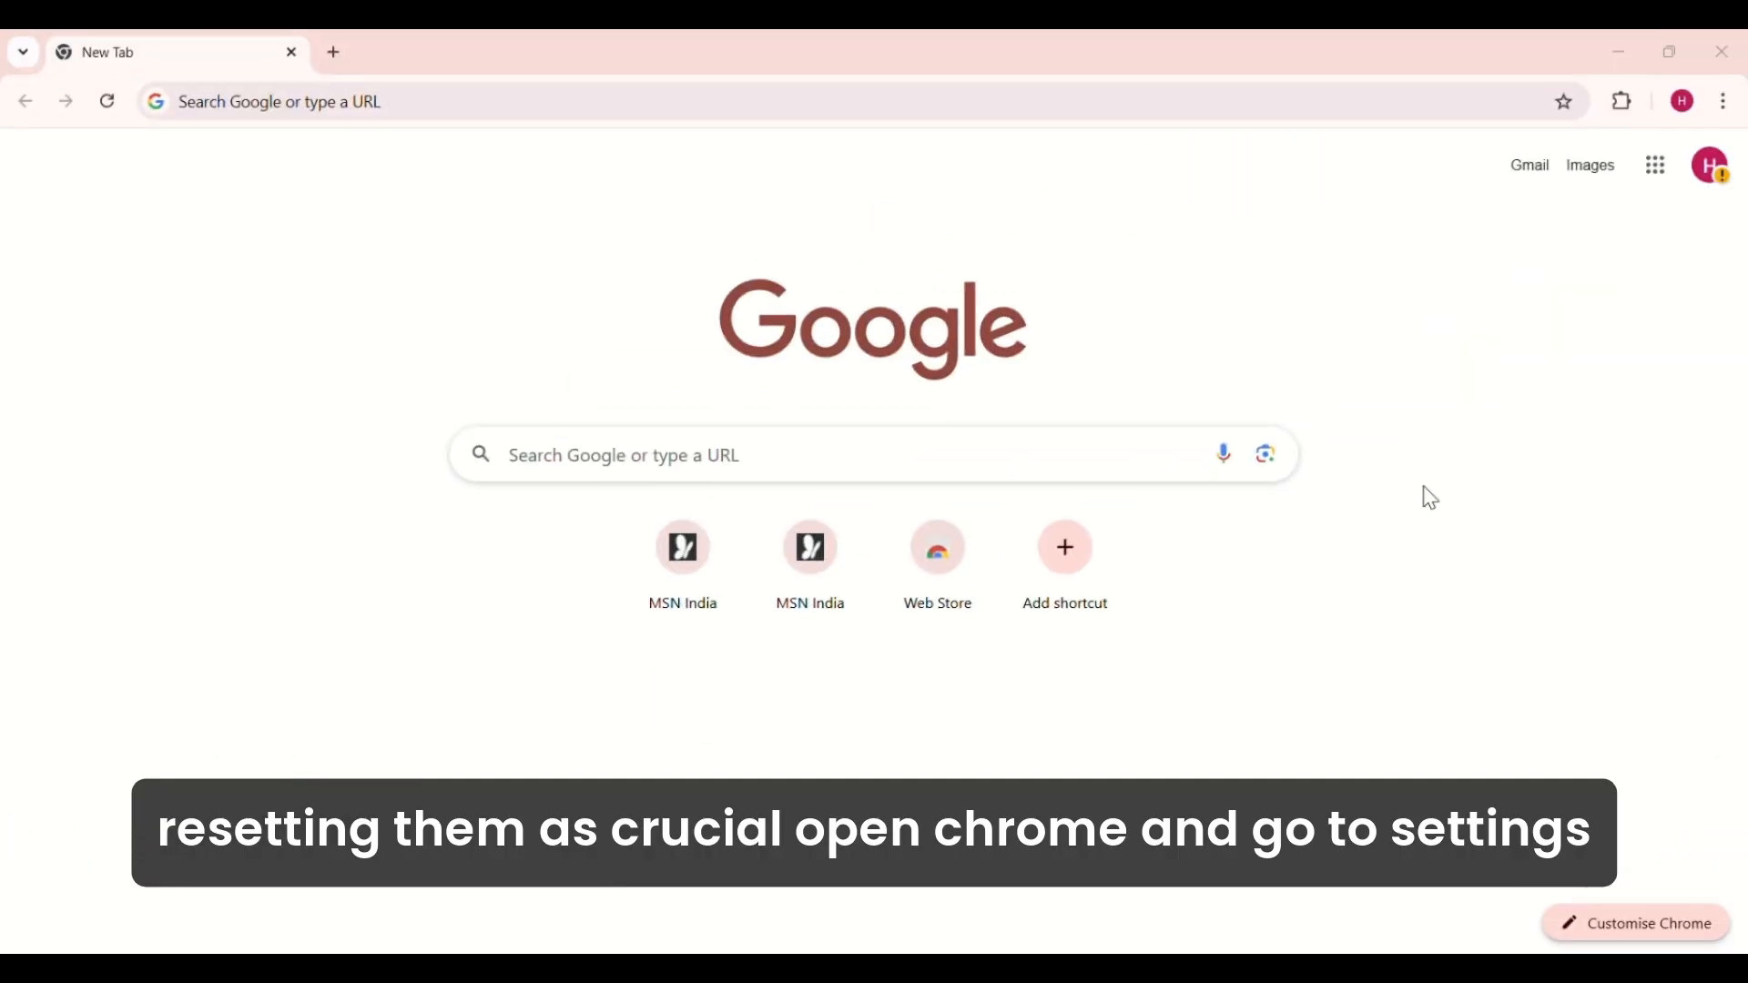
mouse_move(1196, 419)
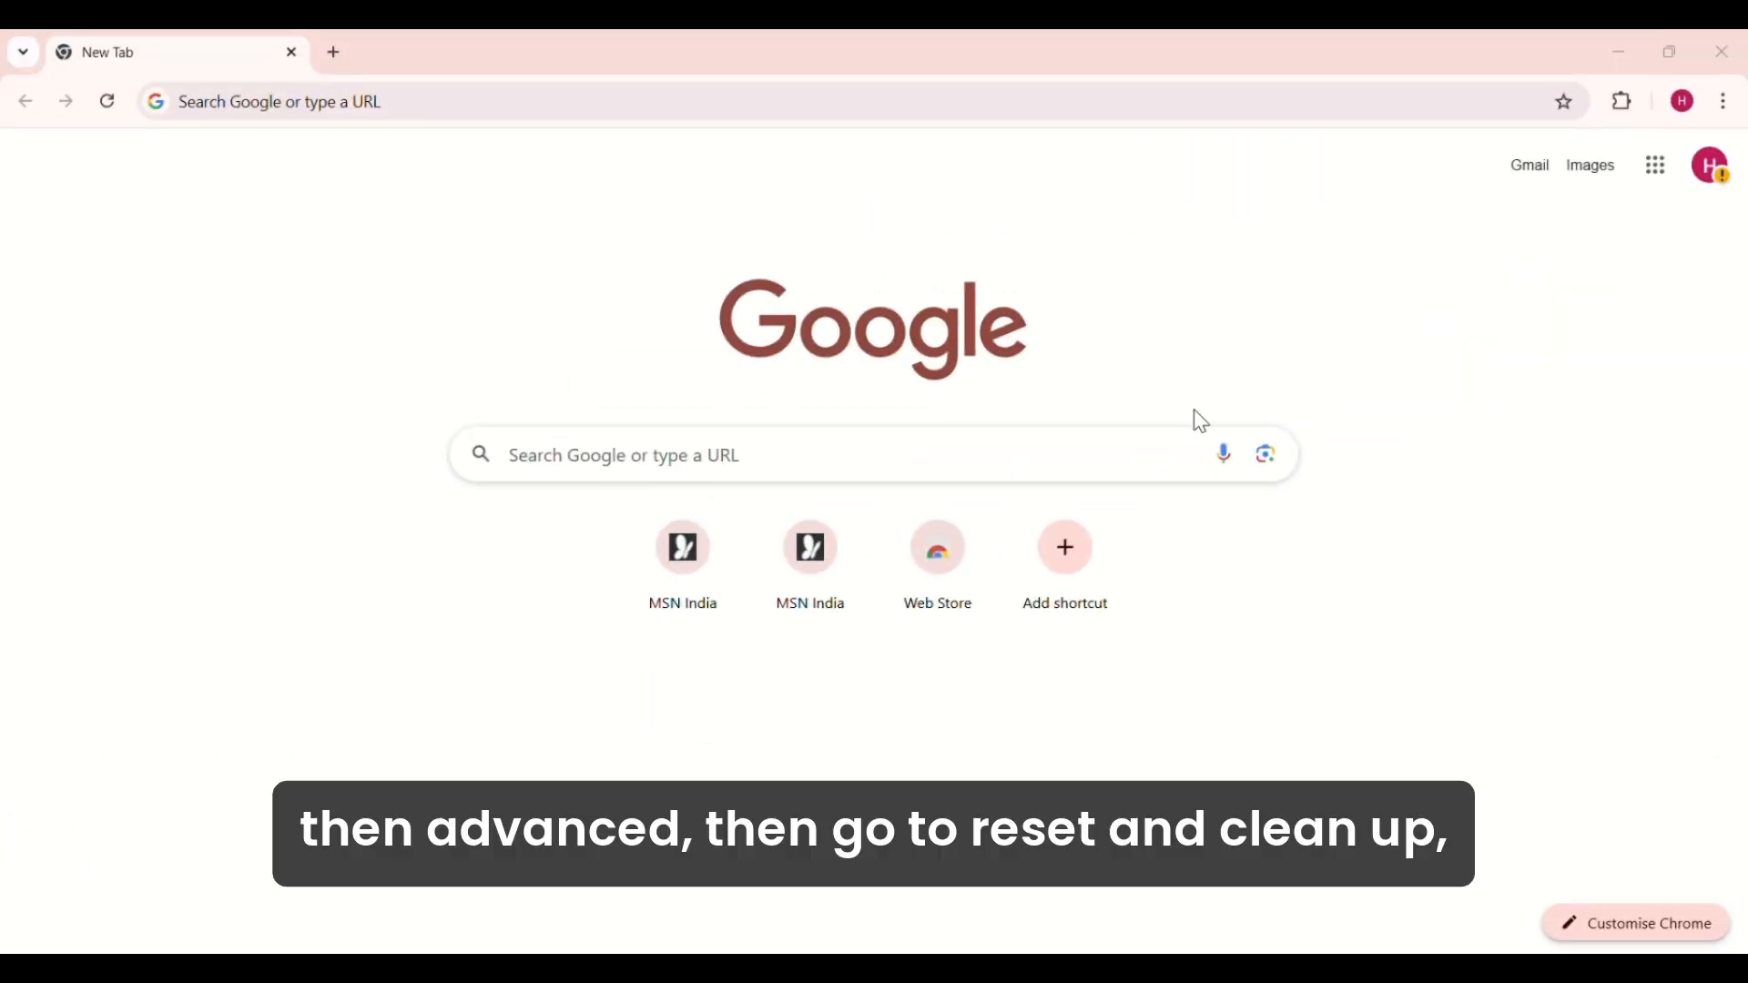
mouse_move(644, 513)
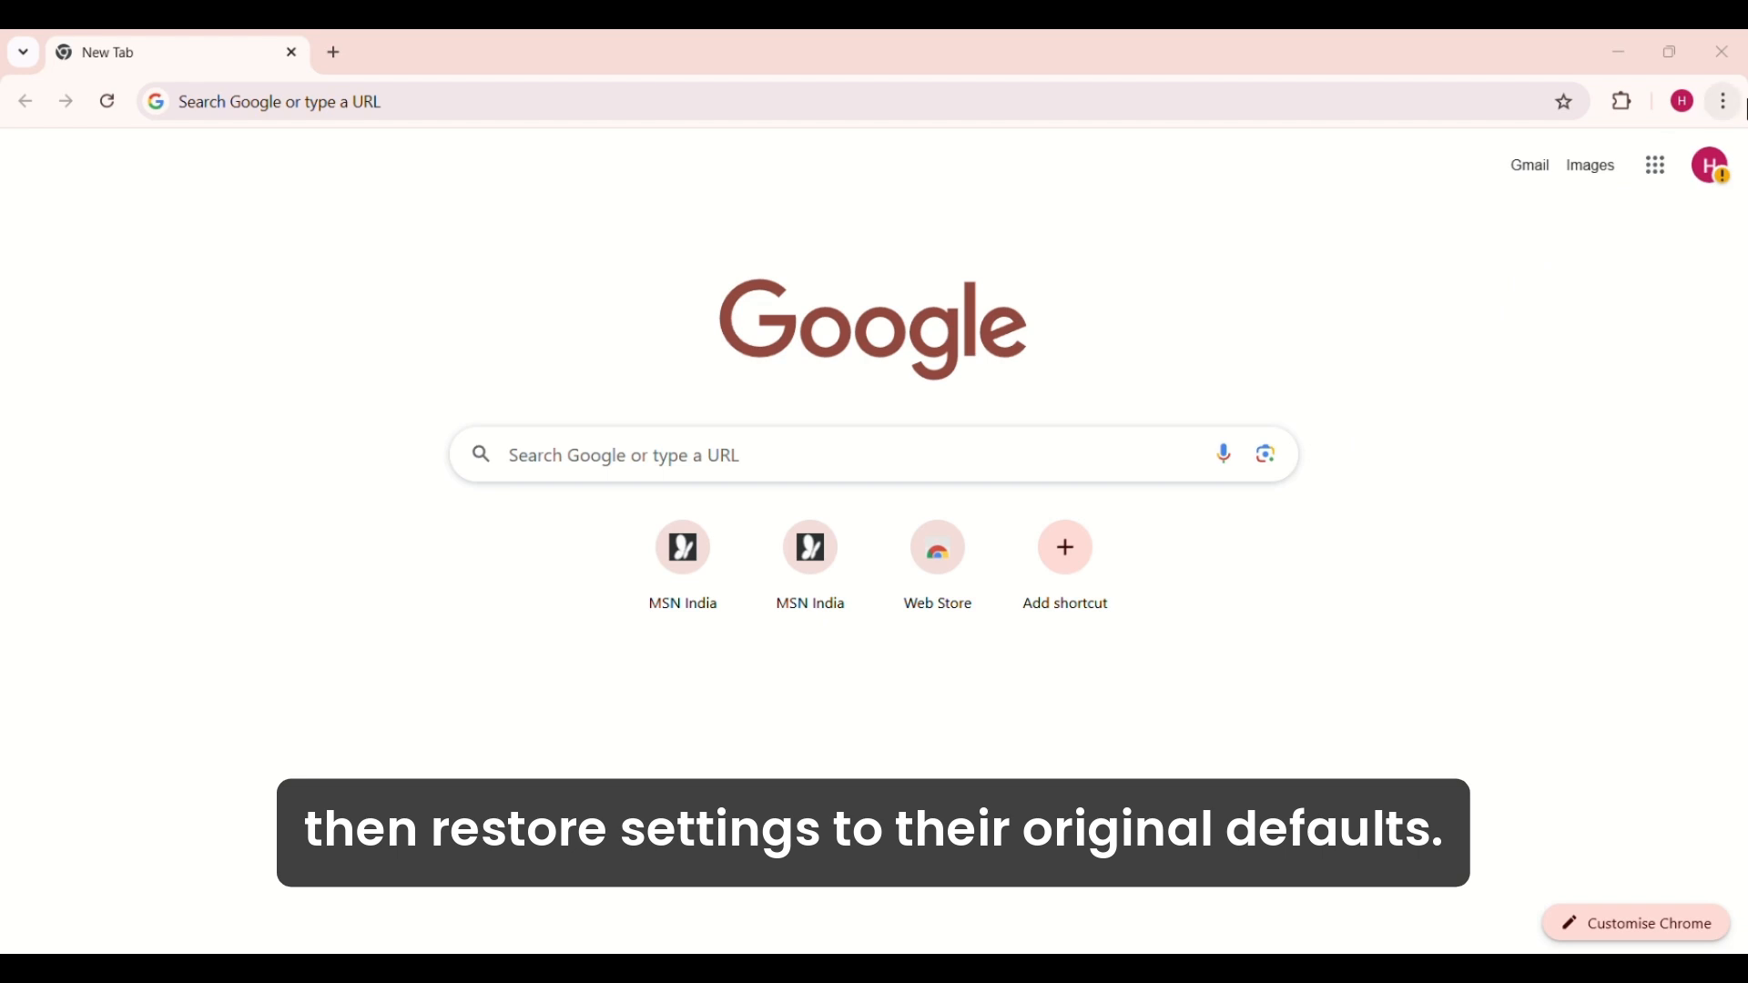
Step: Choose Settings from Chrome's three-dot menu at the top right
left_click(1721, 100)
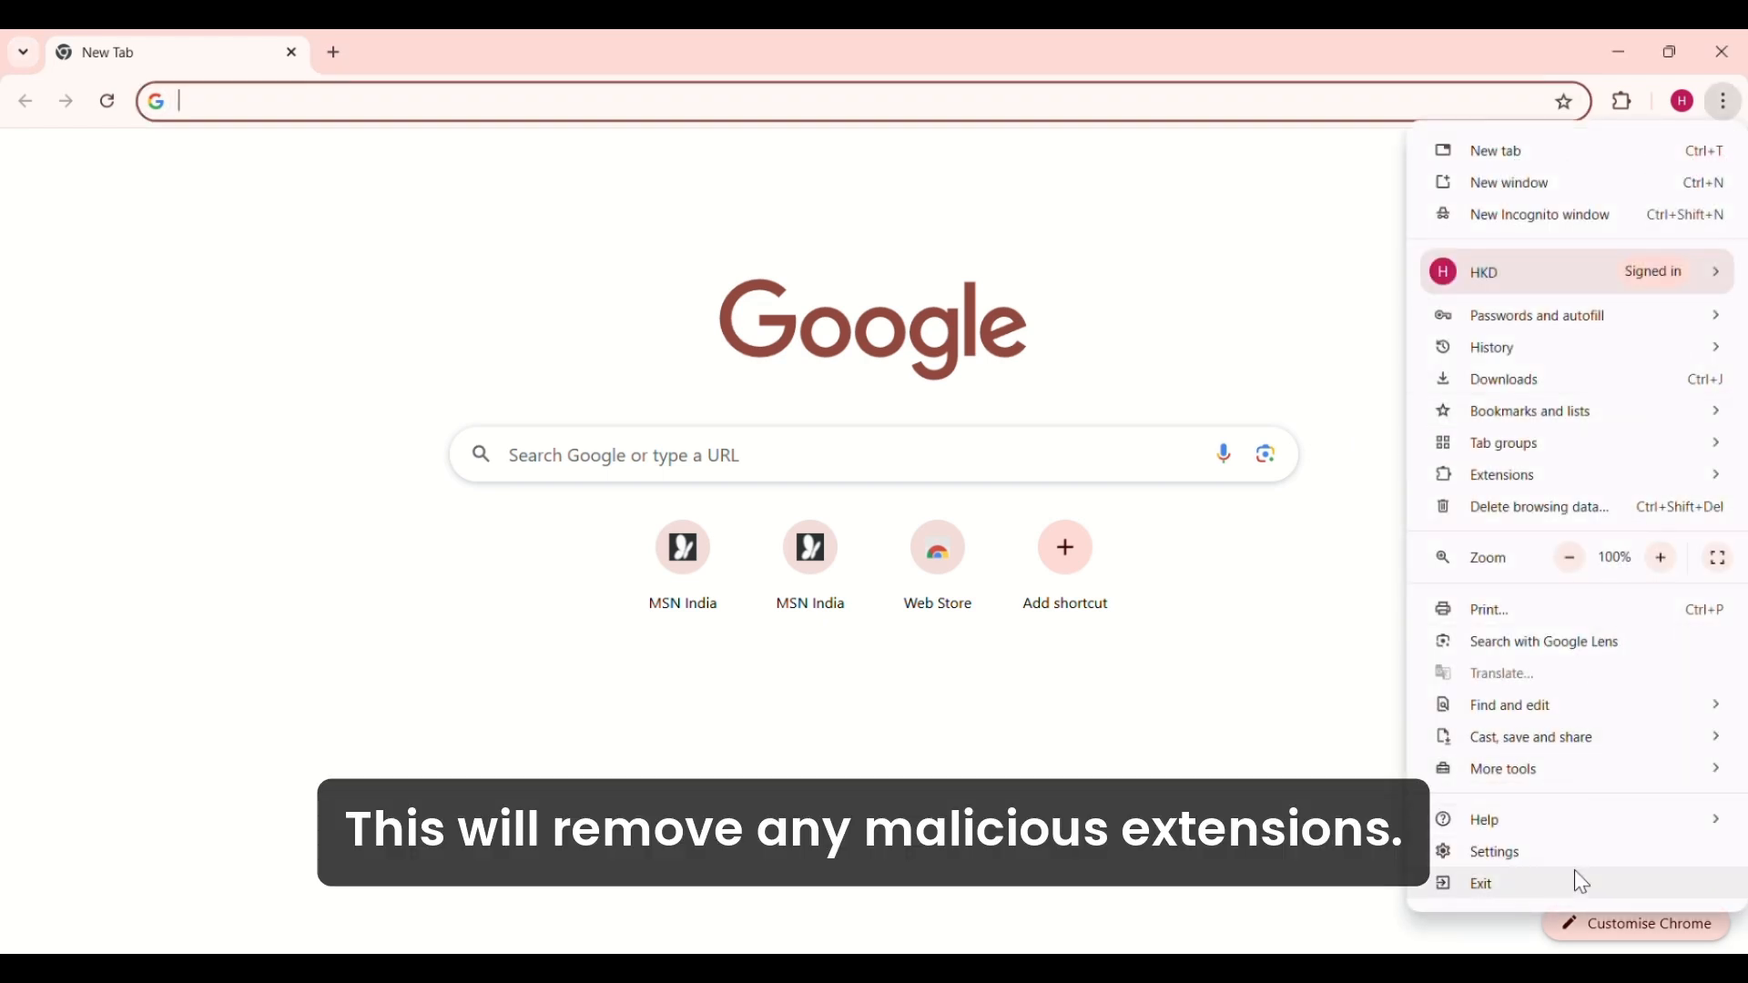
left_click(1494, 851)
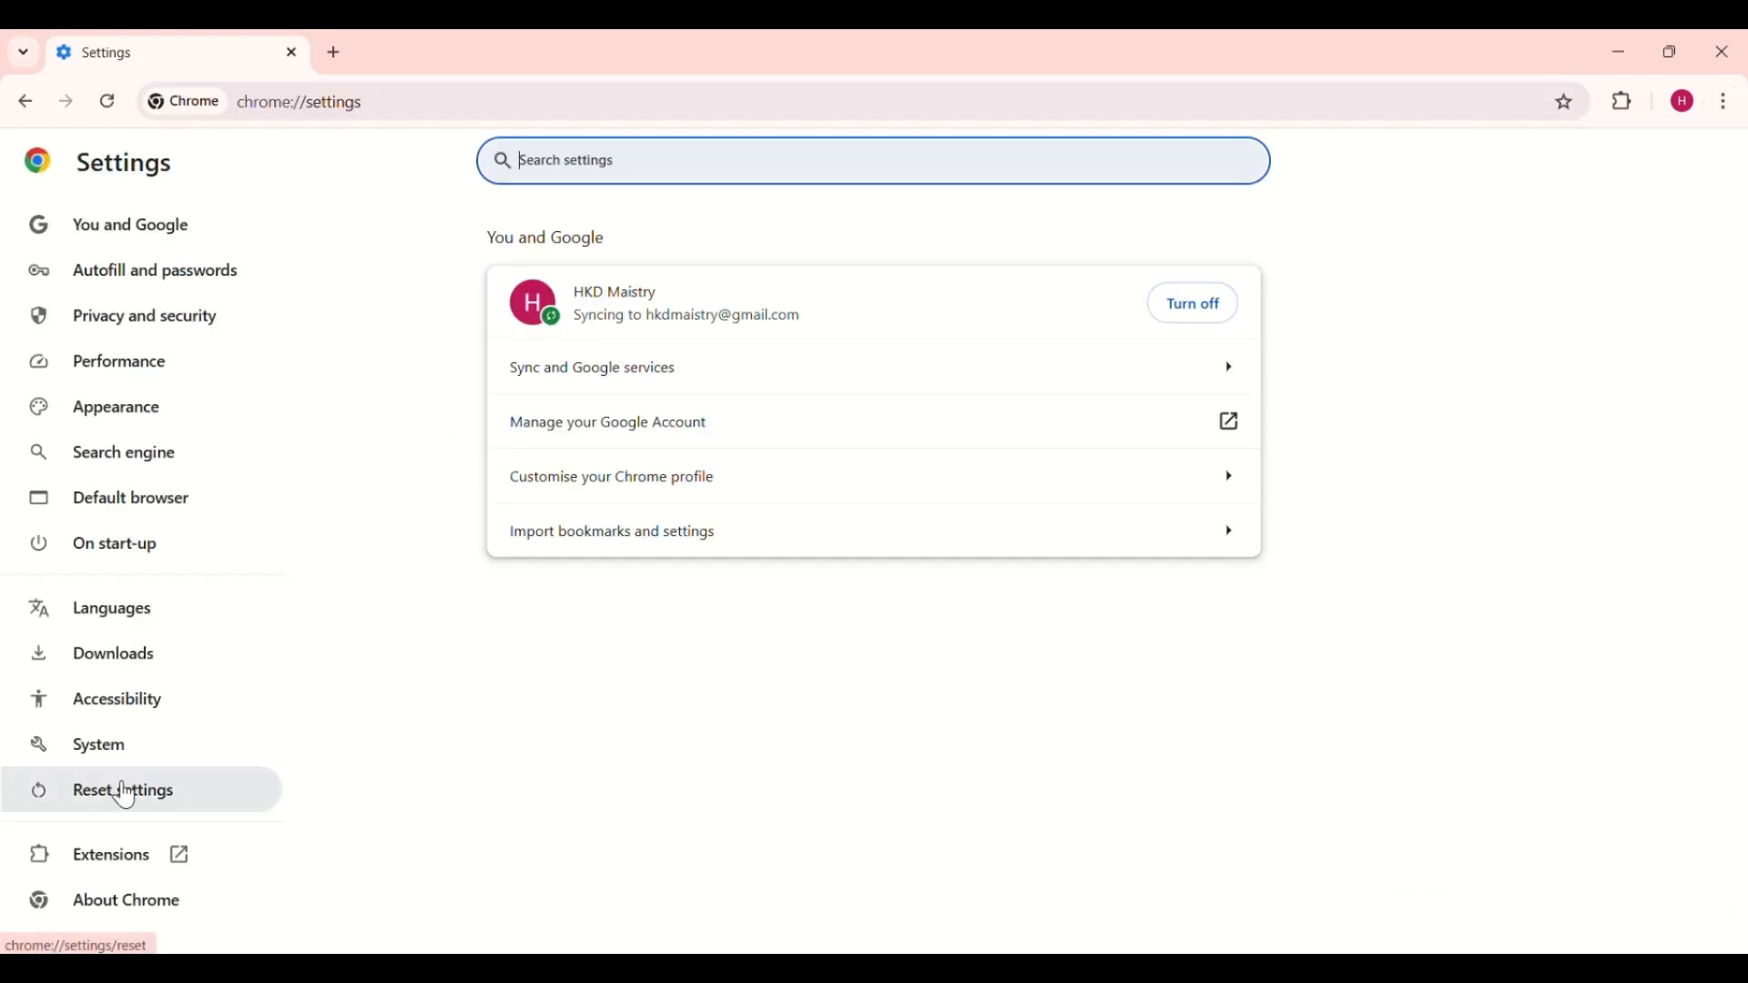
Step: Under Reset settings, choose 'Restore settings to their original defaults'
left_click(122, 790)
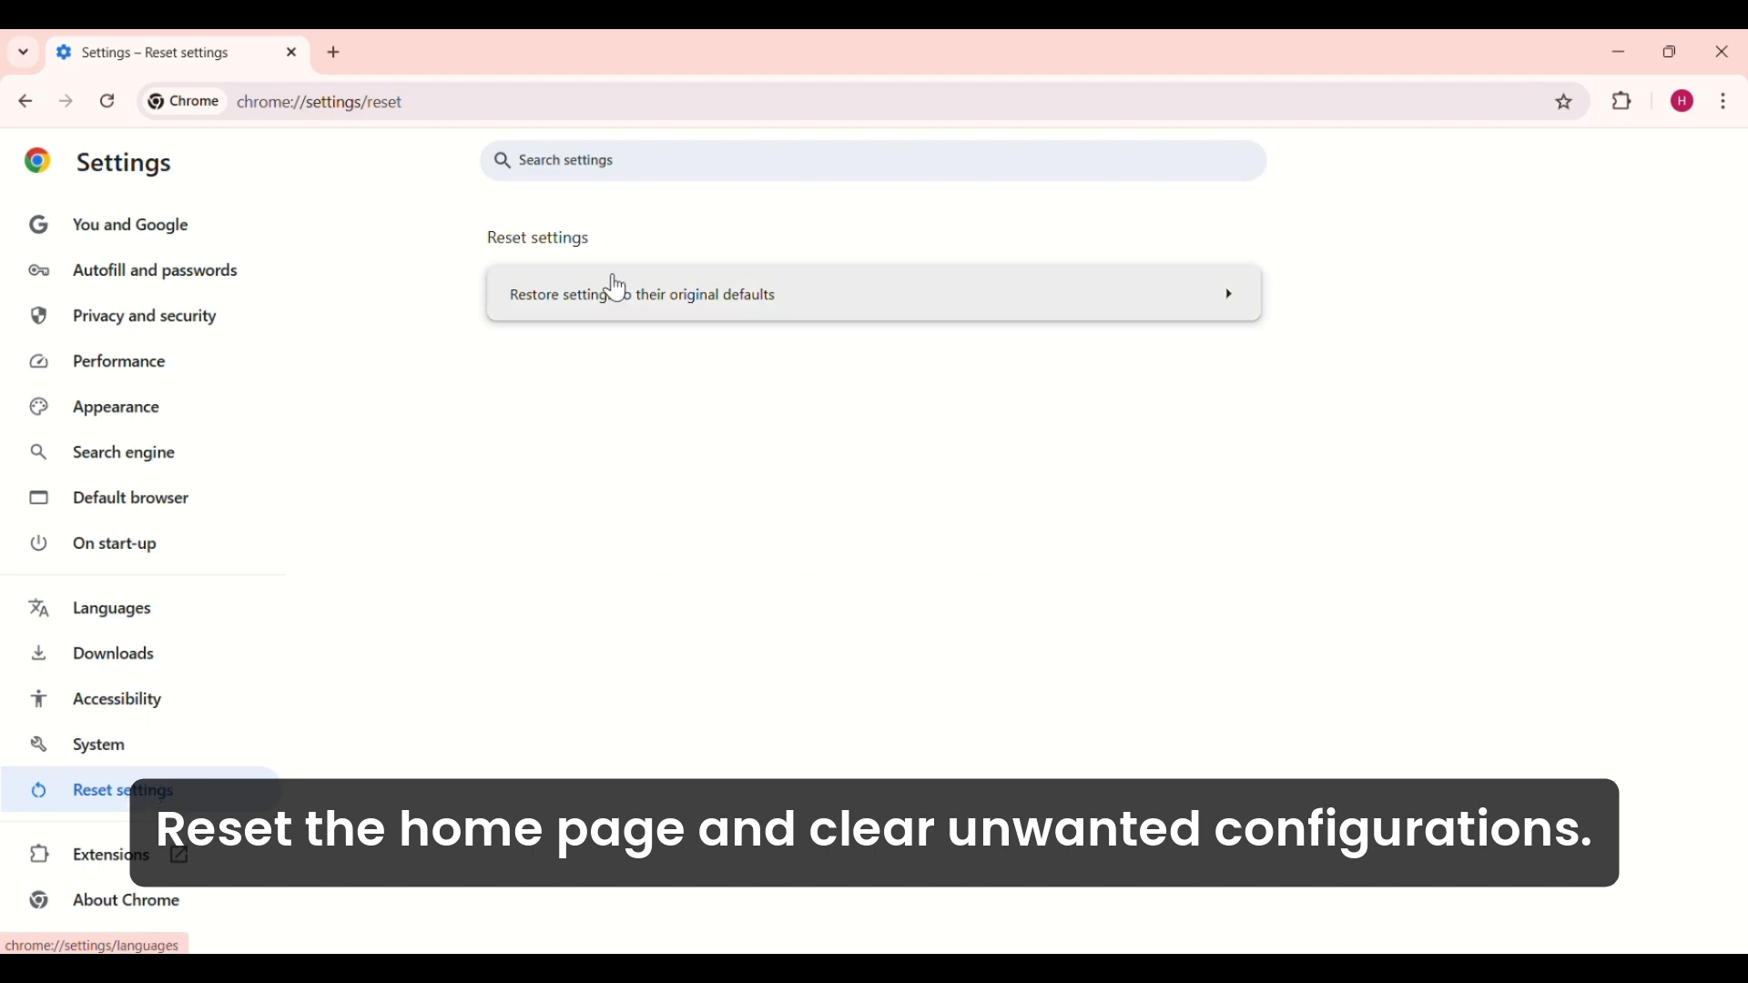
left_click(663, 293)
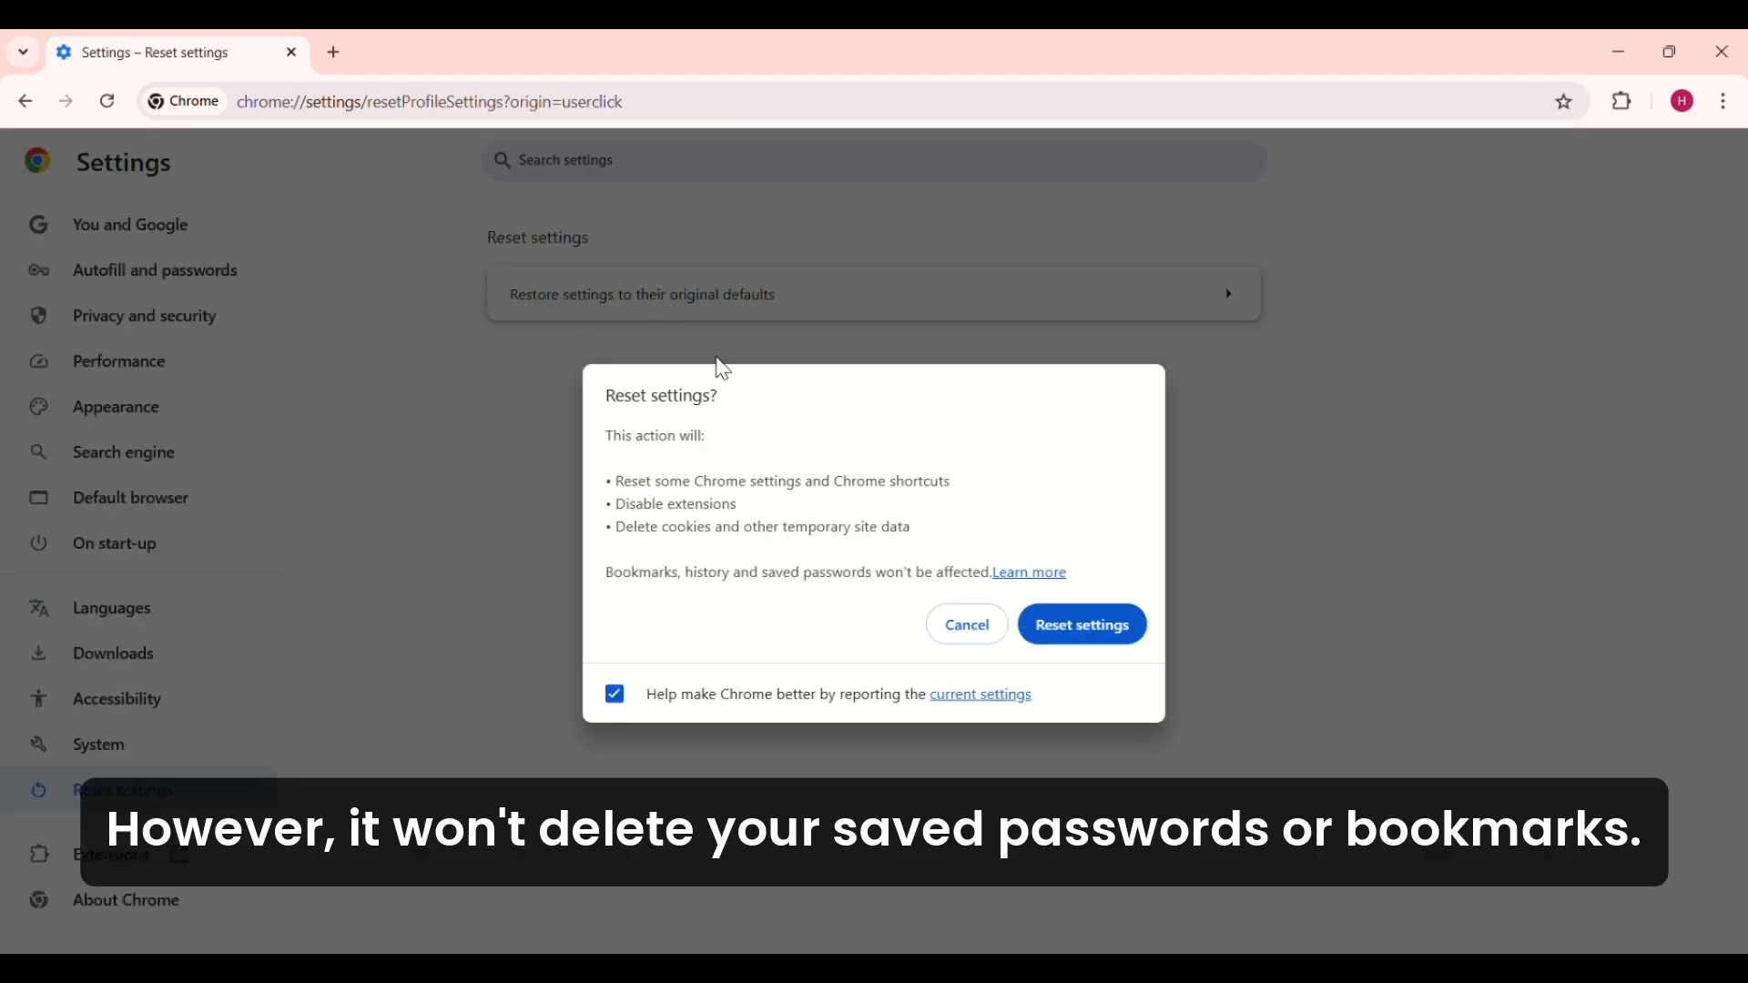